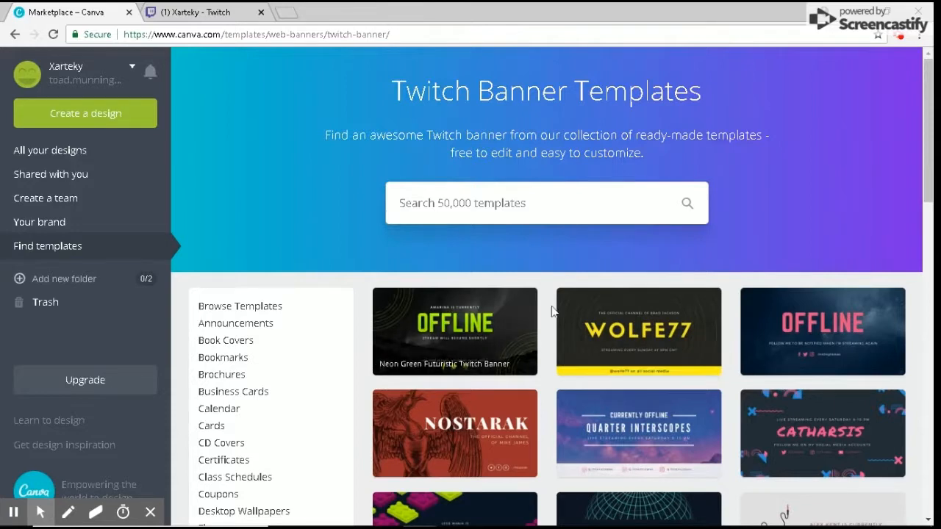
mouse_move(713, 81)
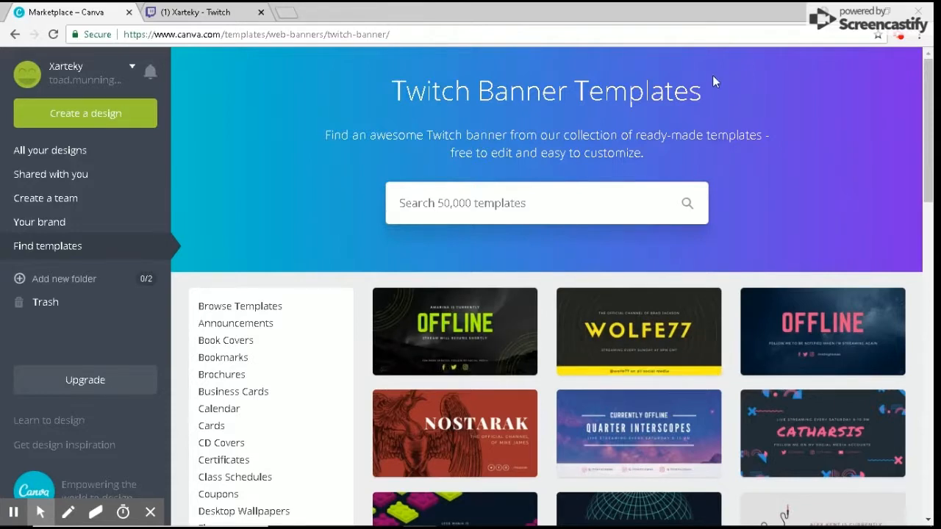
Browse the Twitch banner templates and pick the red skull 'SKULLBODY IS OFFLINE' design
scroll(down, 3)
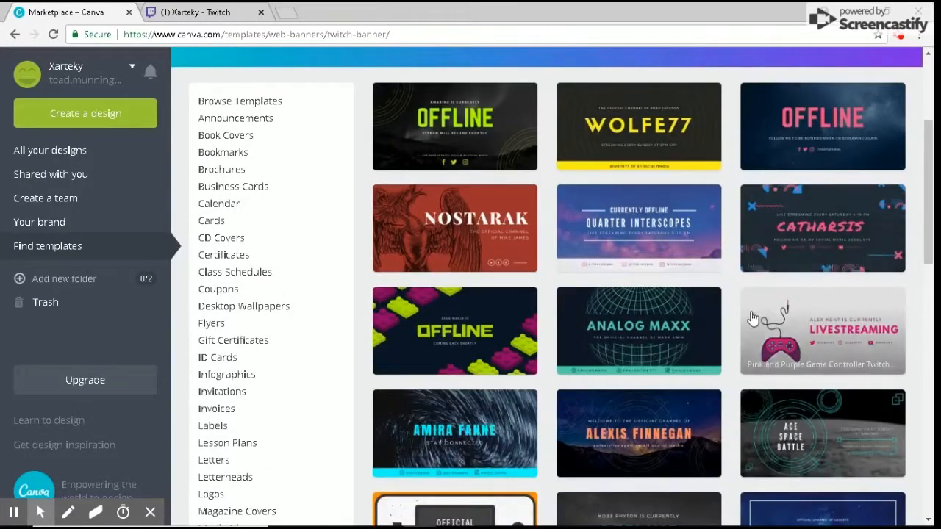
scroll(up, 3)
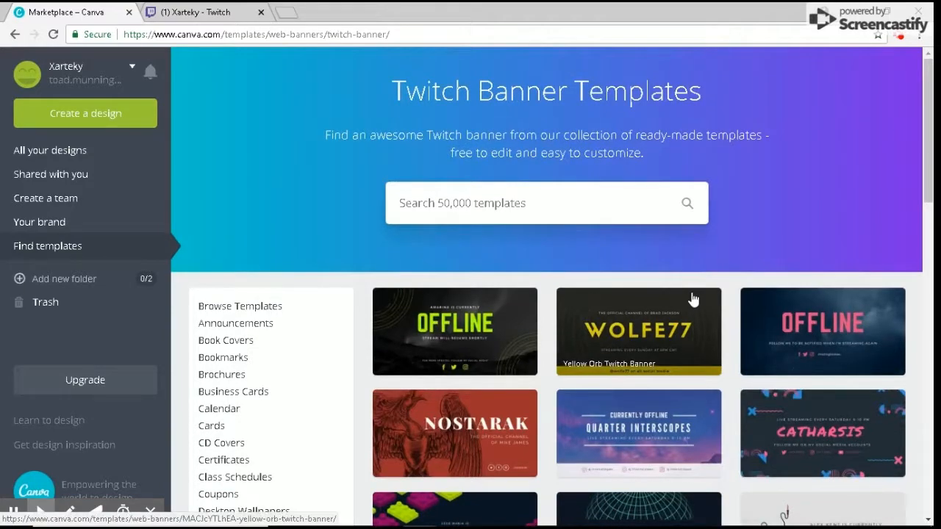
mouse_move(381, 352)
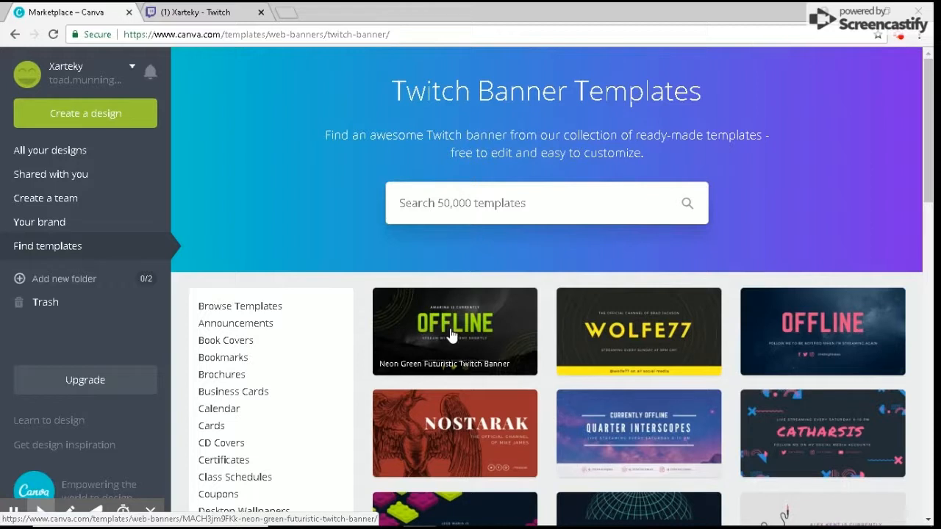
mouse_move(480, 368)
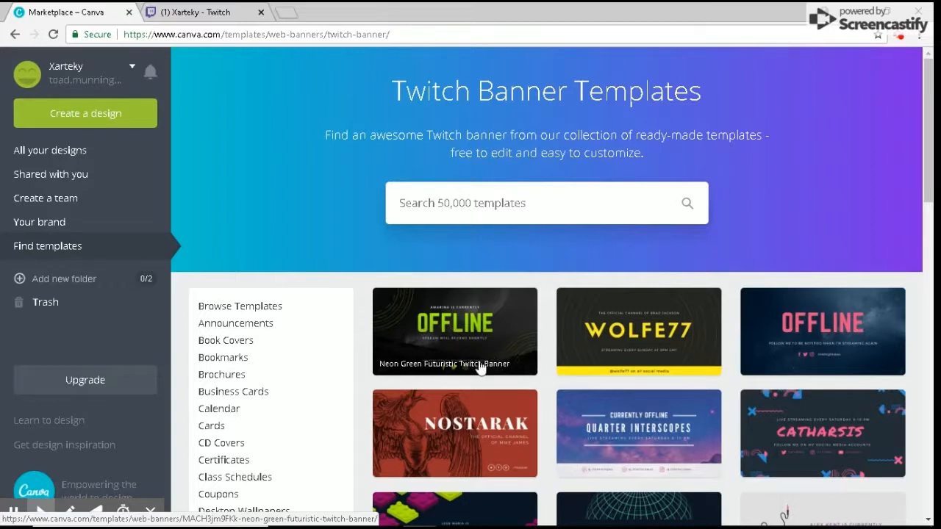
mouse_move(890, 445)
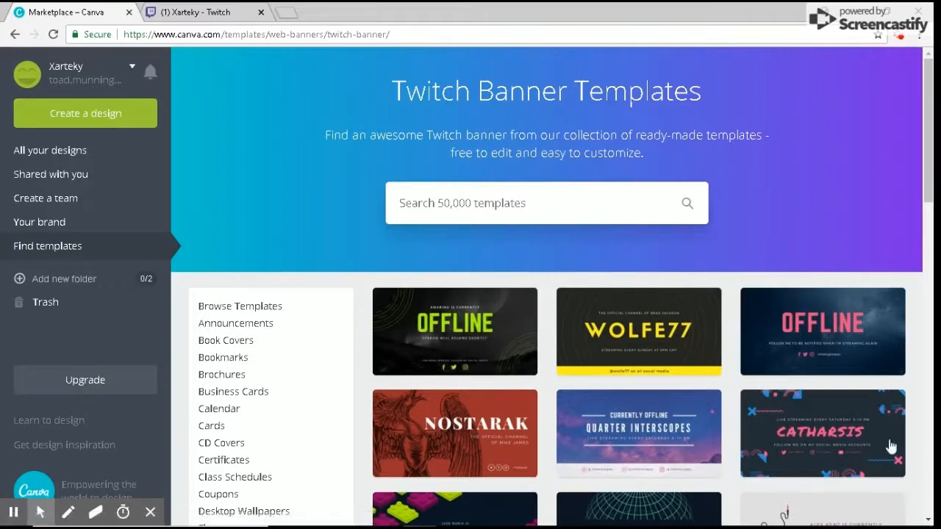
scroll(down, 3)
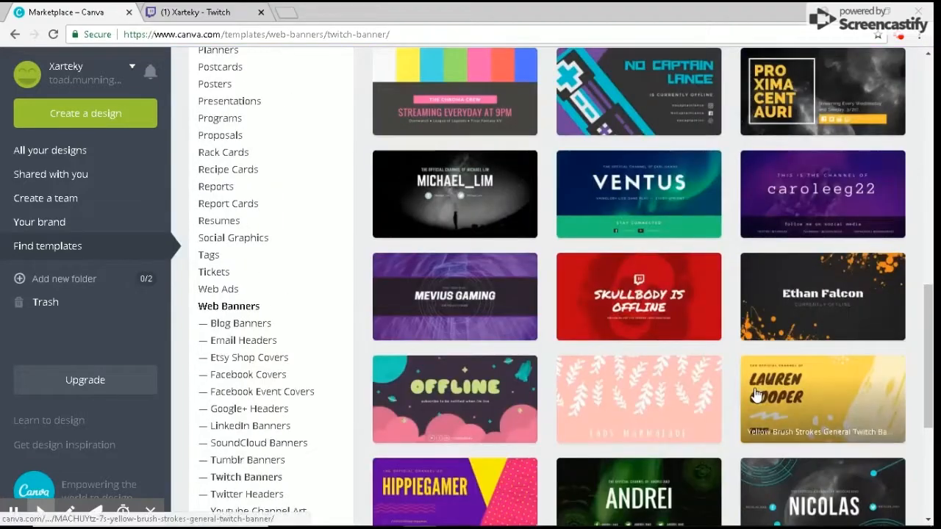
scroll(down, 3)
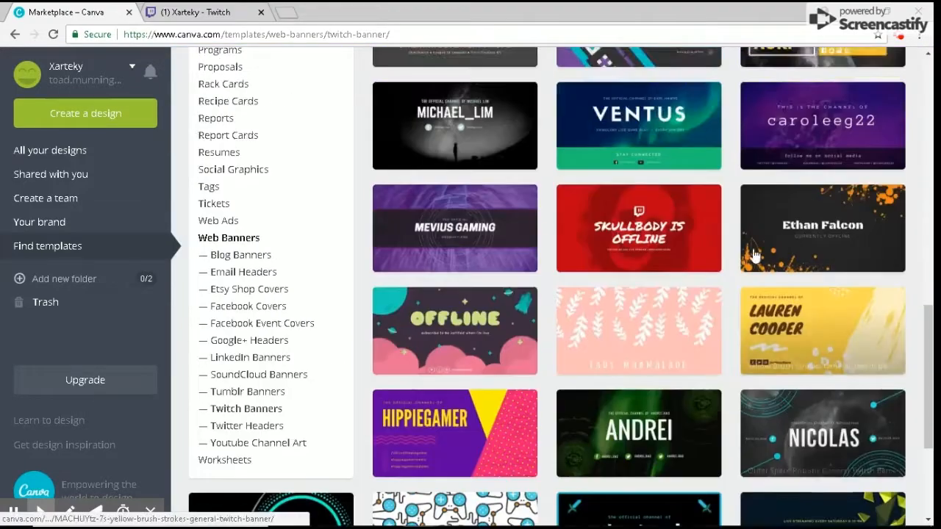
click(638, 228)
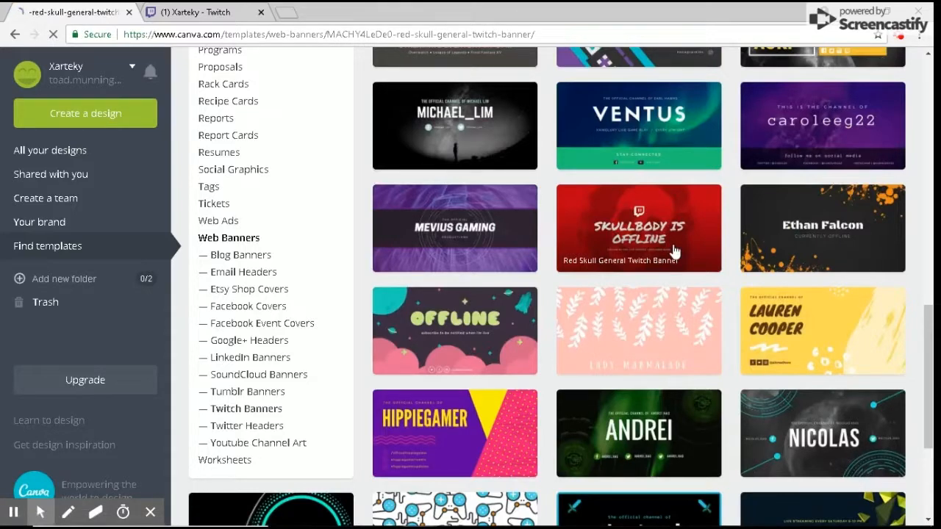
Open the Red Skull General Twitch Banner in the editor via 'Use this template'
click(638, 228)
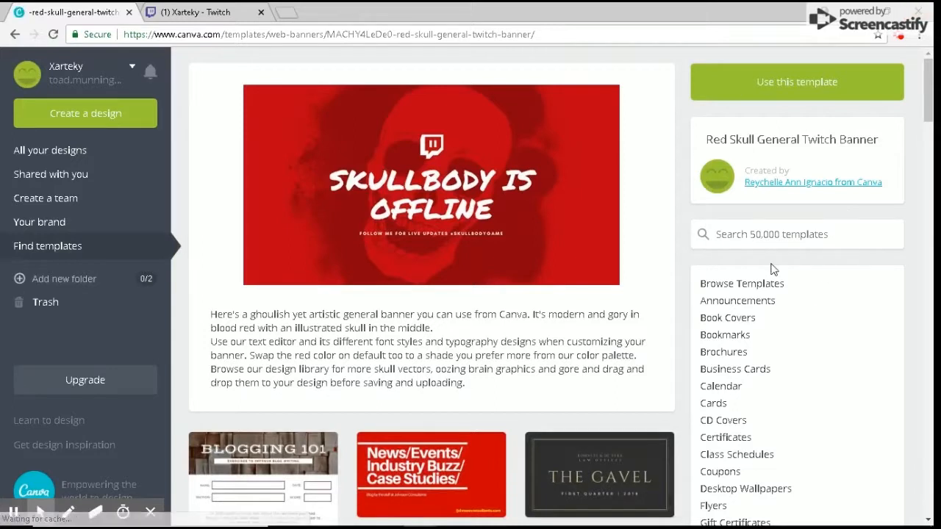
mouse_move(878, 245)
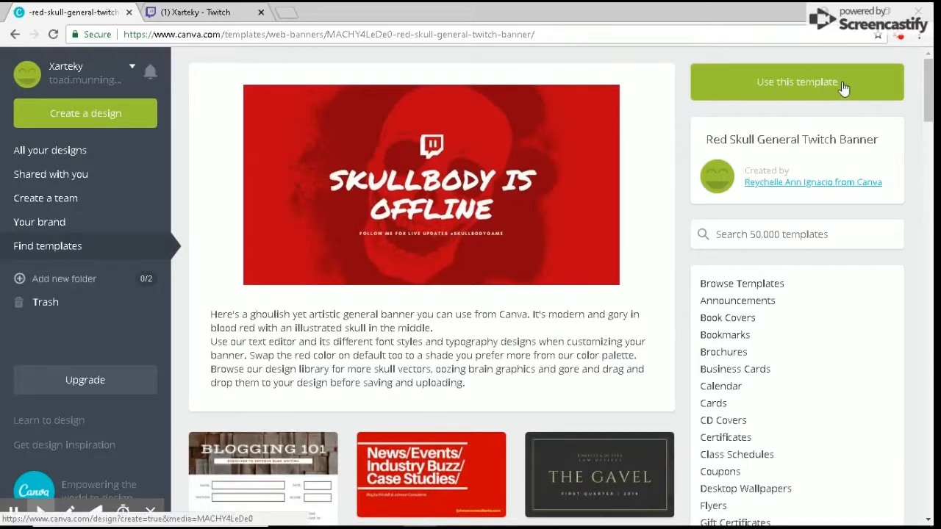
click(796, 82)
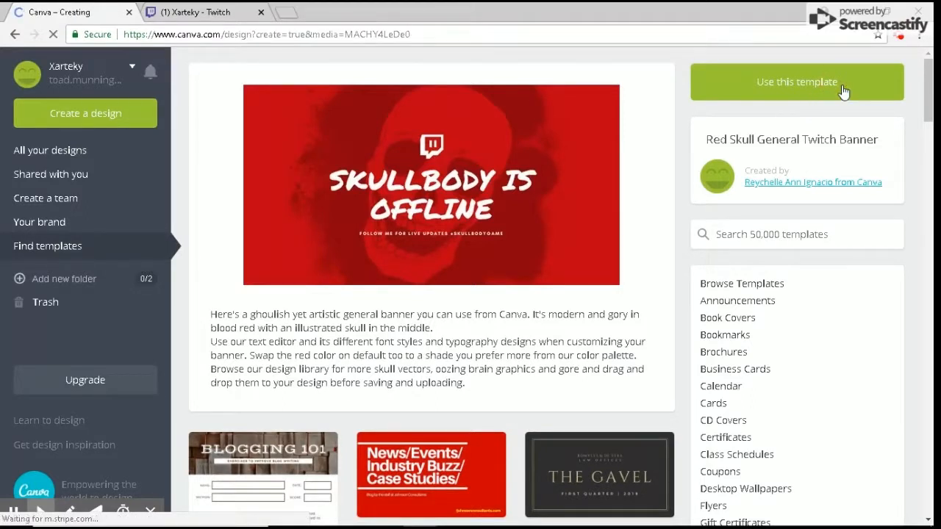
click(797, 82)
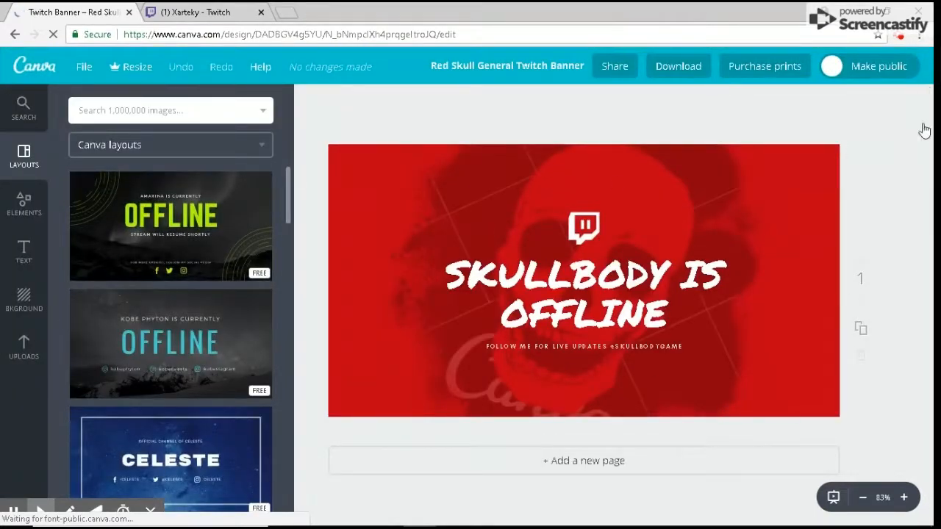
Change the headline to XARTEKY IS OFFLINE and the subline to the Twitter follow message
click(583, 294)
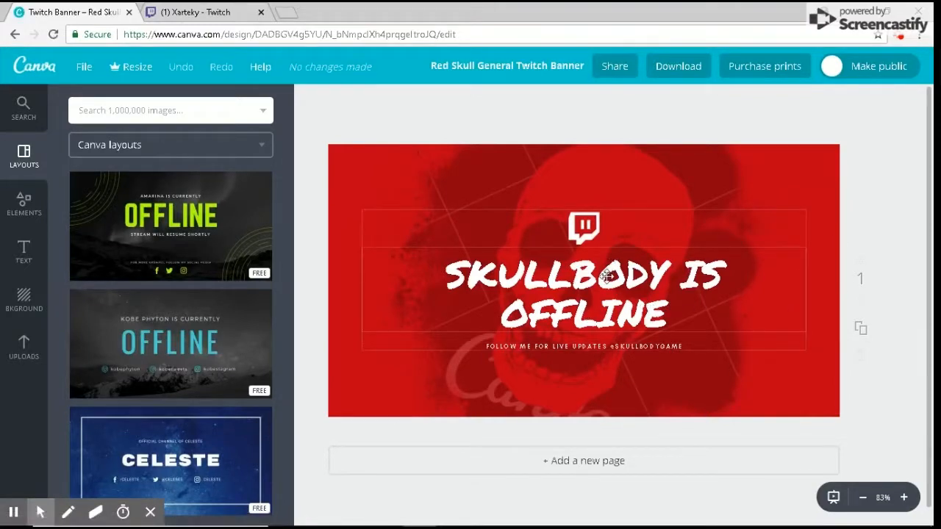
mouse_move(642, 329)
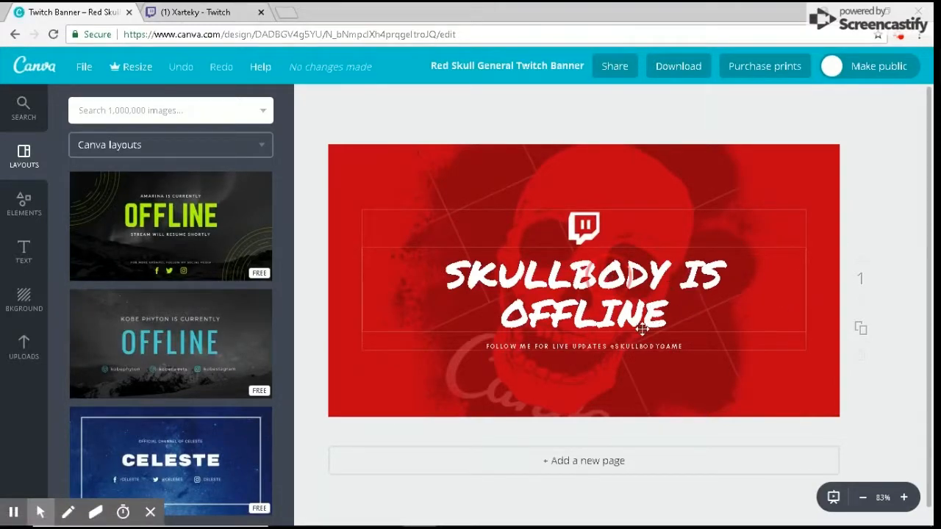
mouse_move(676, 317)
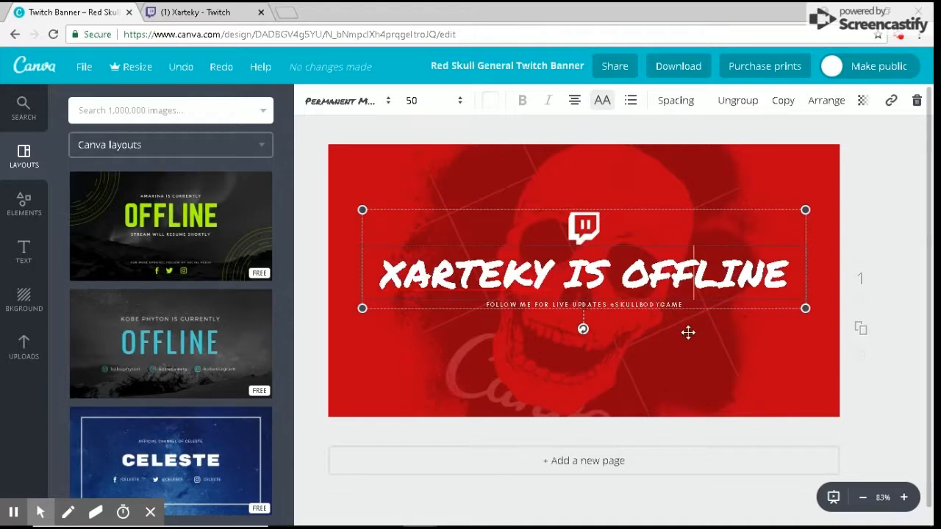
mouse_move(716, 287)
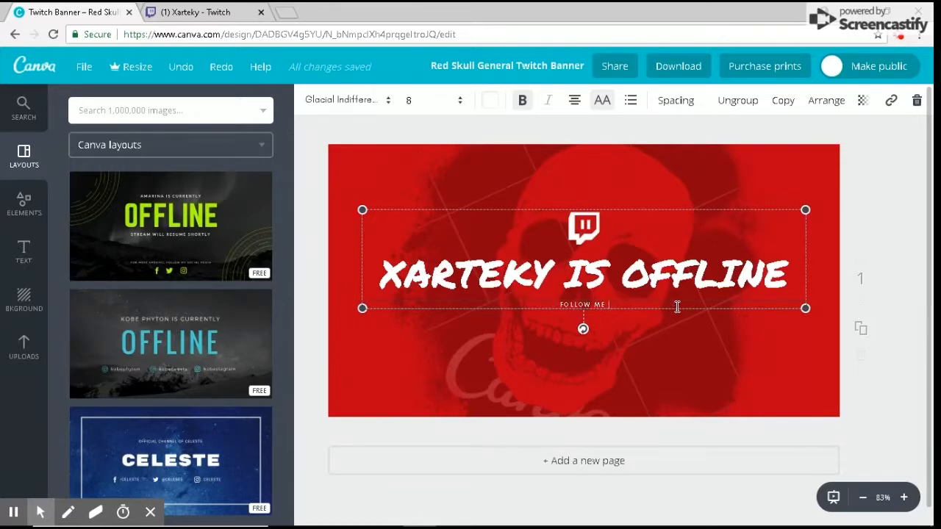
text(ON)
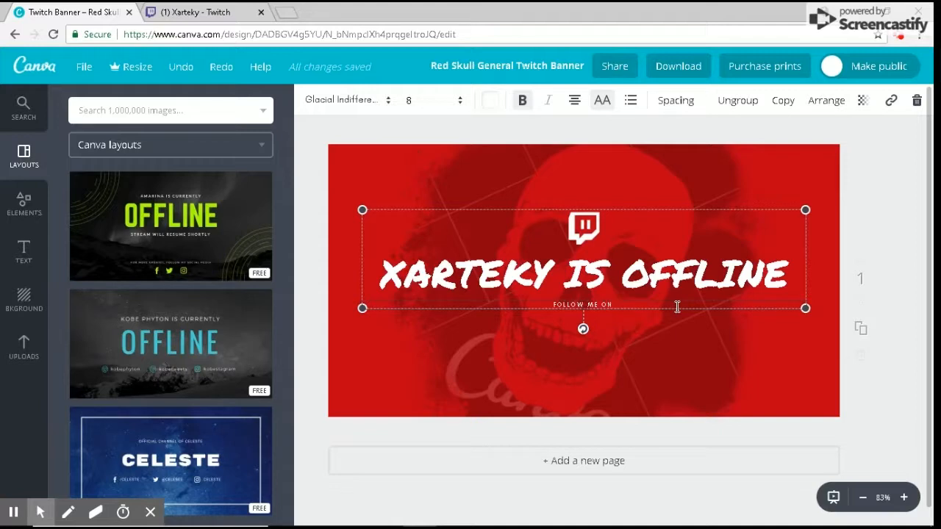
text(TWITTER FOR MOR)
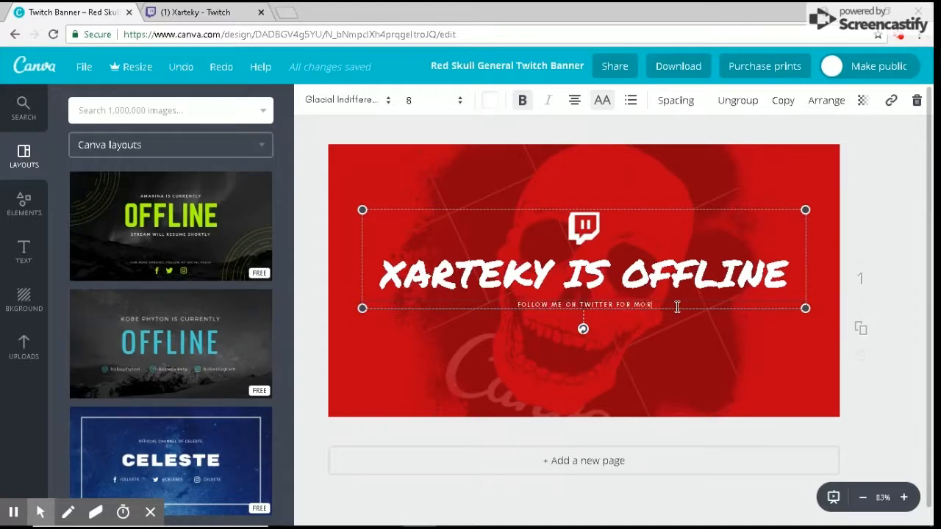
text(E LIVE UPDATES)
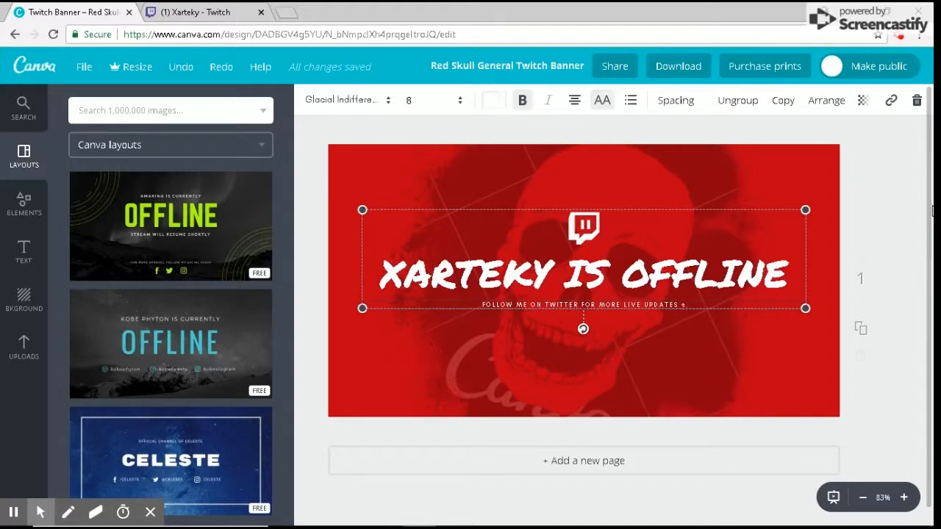
text(X)
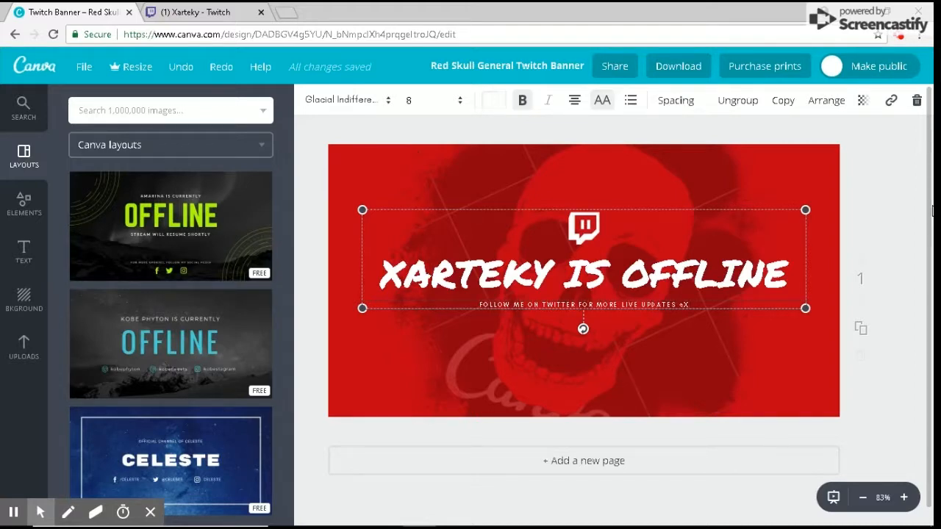
text(art)
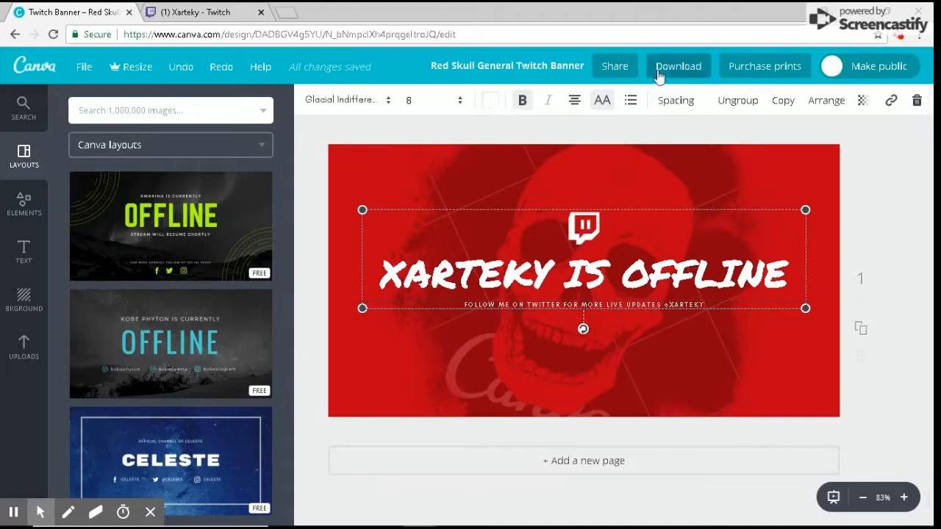
Download the banner with PNG selected as the file type
click(678, 65)
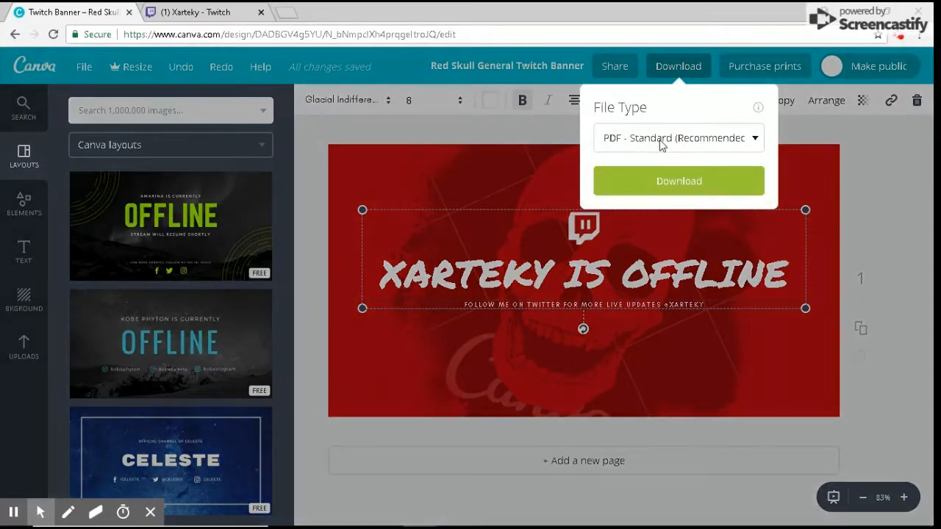
click(677, 137)
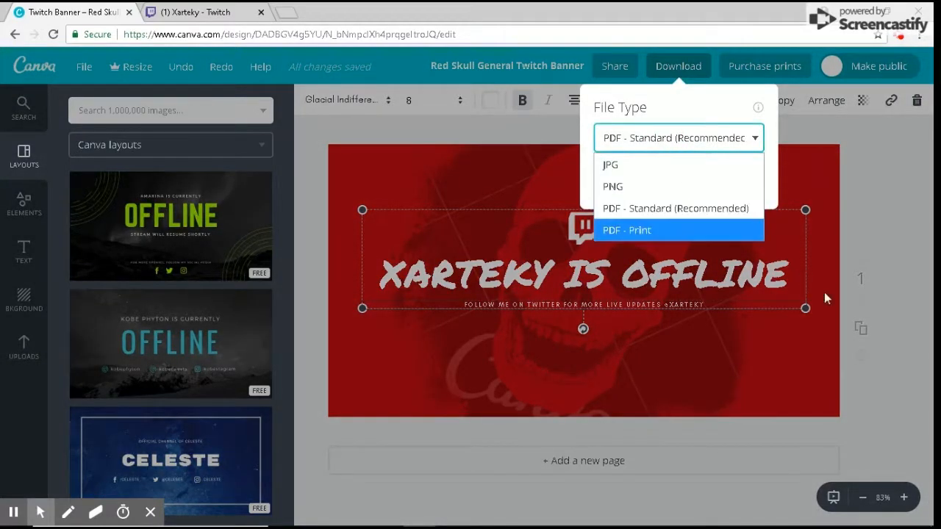
mouse_move(637, 189)
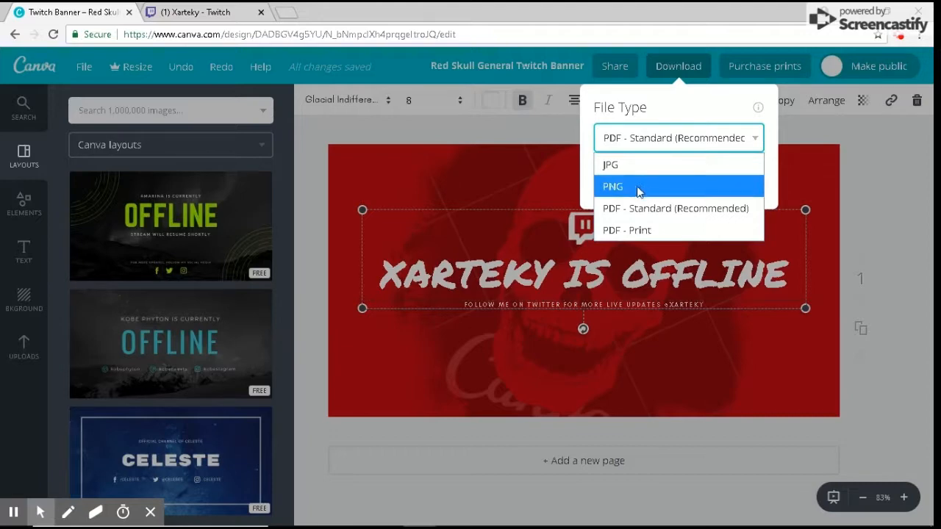
click(612, 186)
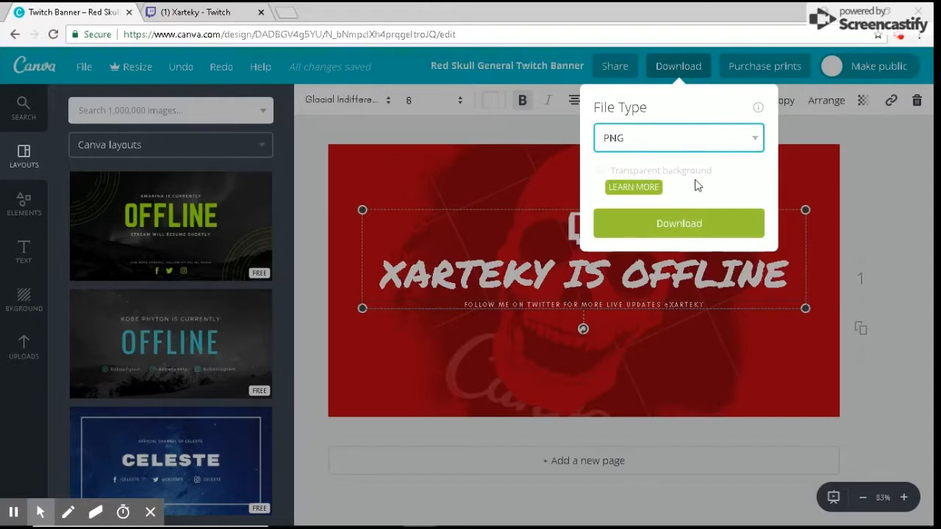
mouse_move(645, 209)
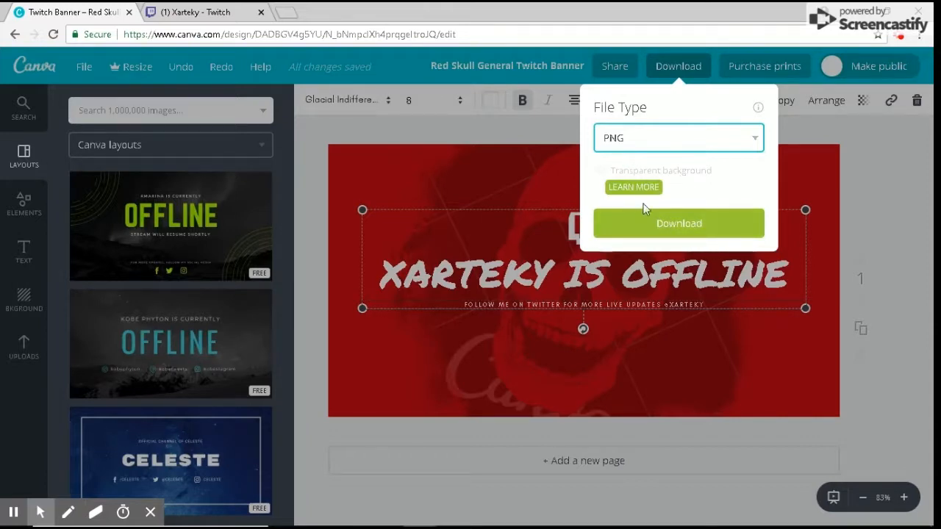
click(679, 223)
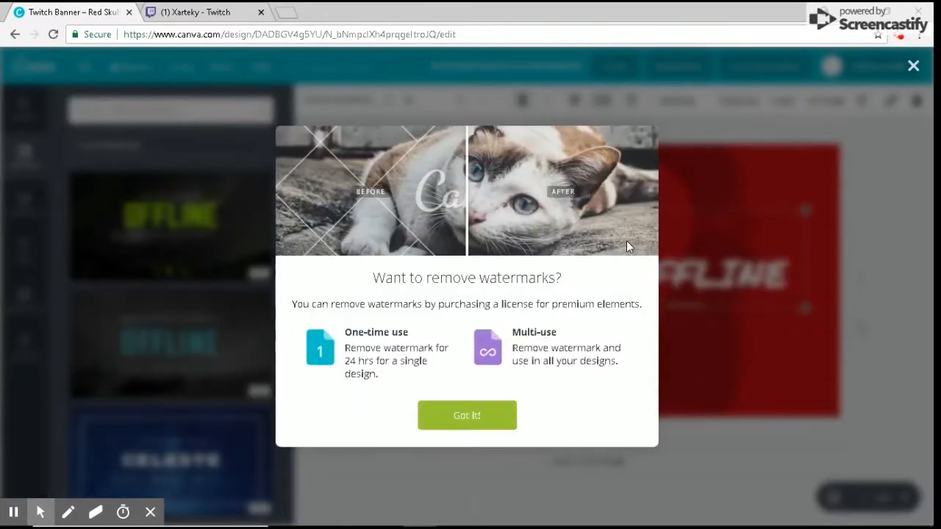
mouse_move(467, 409)
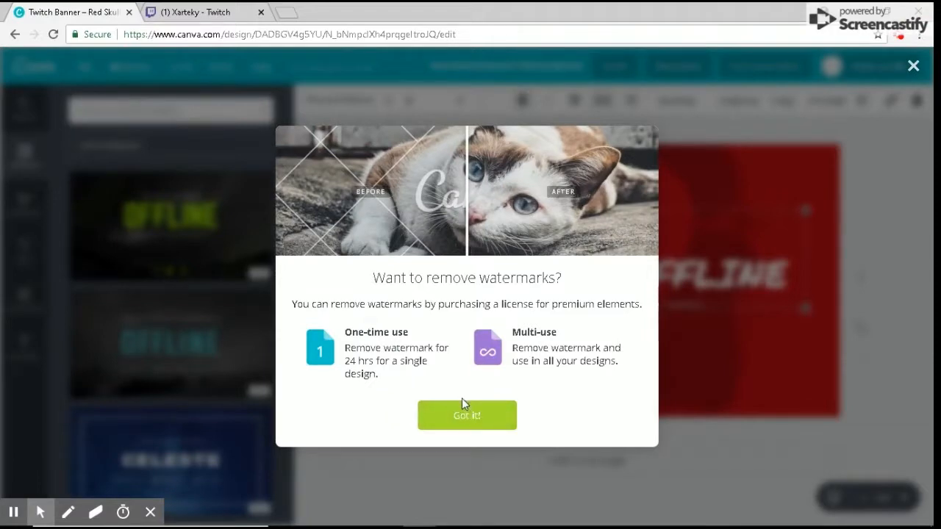
Dismiss the watermark notice and close the premium elements purchase dialog
click(467, 414)
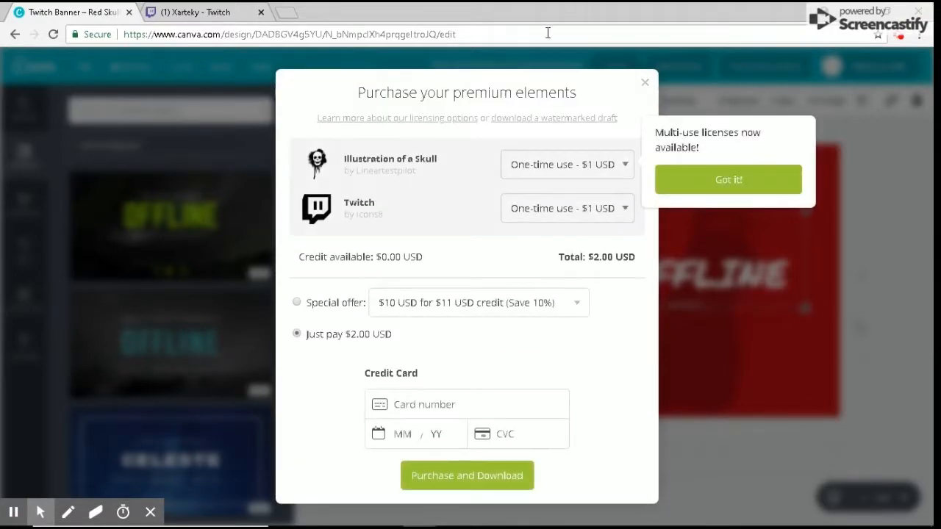
click(728, 179)
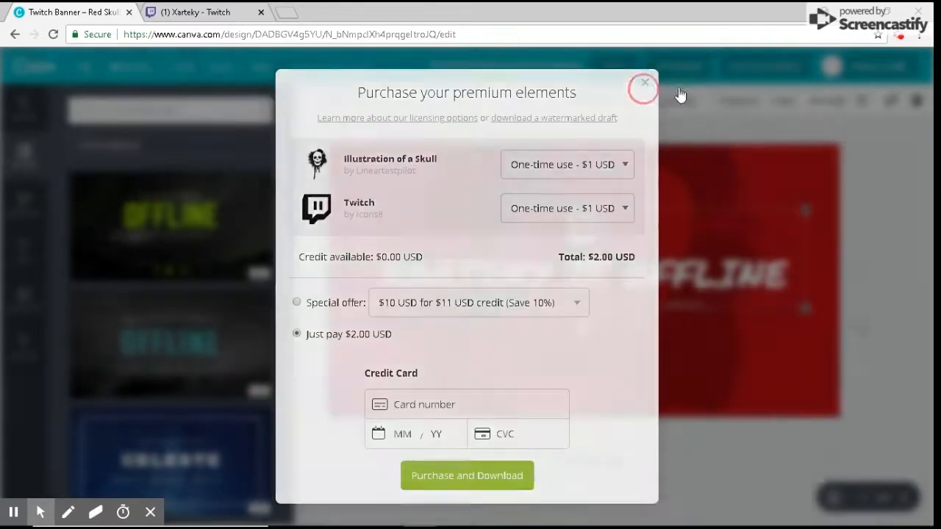
click(644, 84)
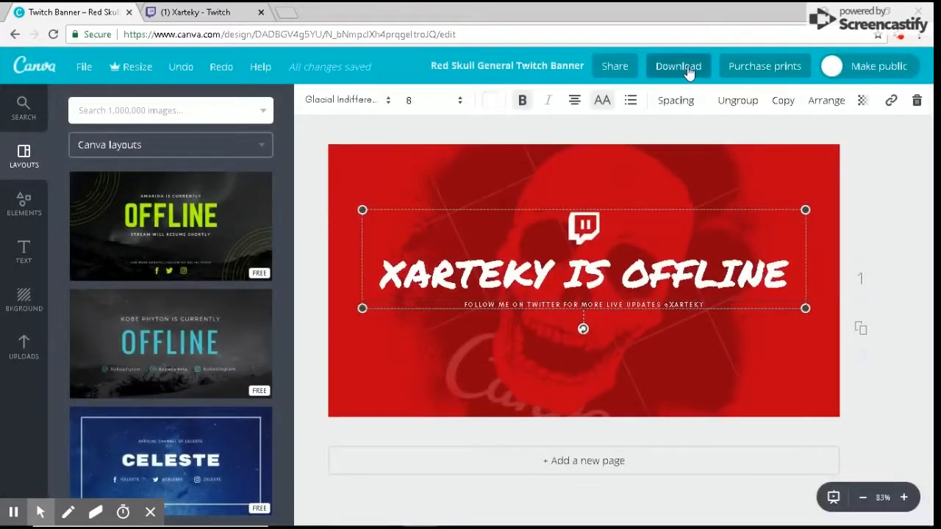
click(677, 65)
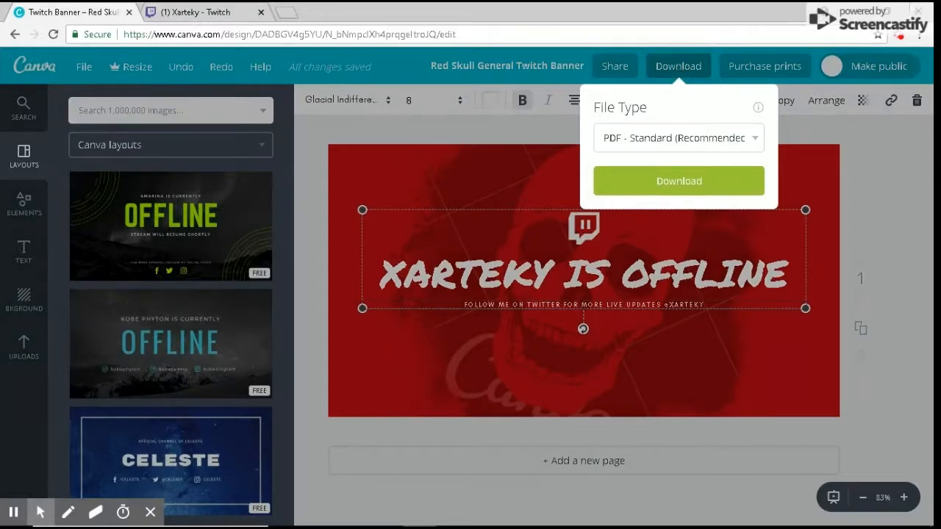
click(679, 181)
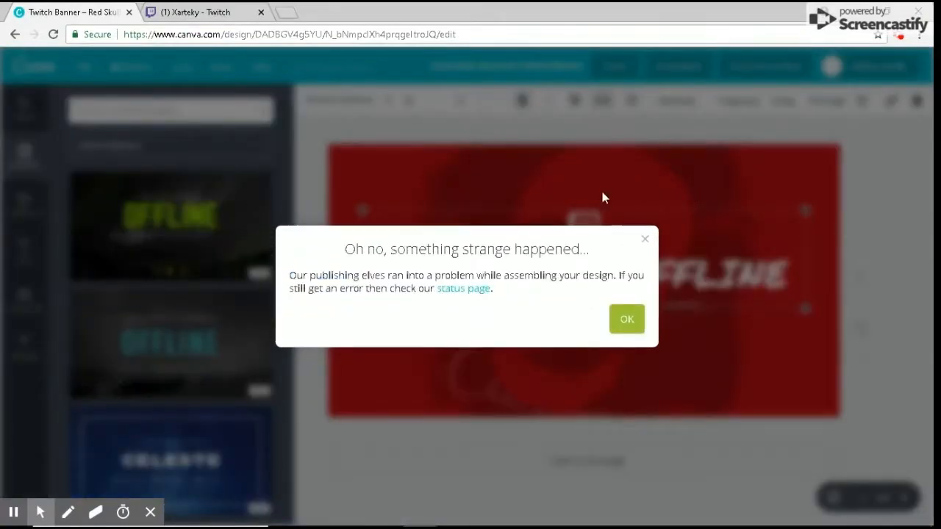
click(626, 319)
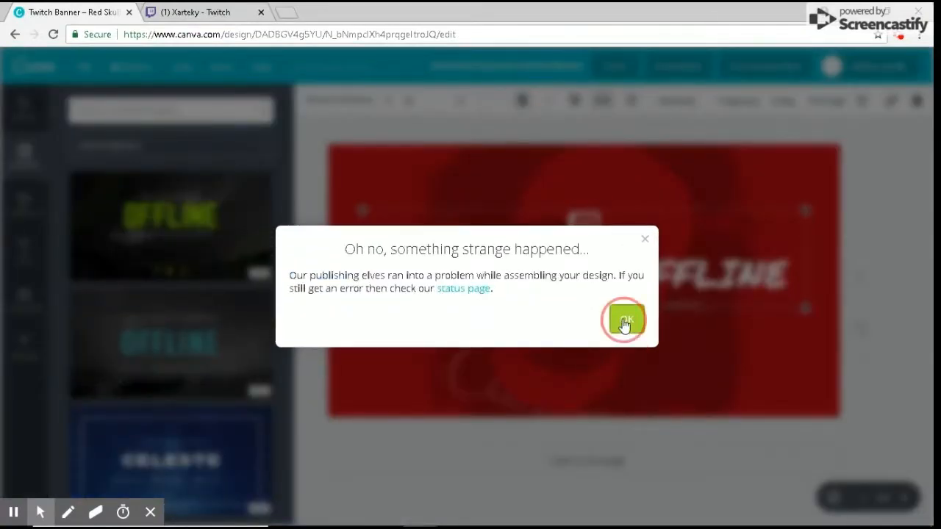
click(624, 319)
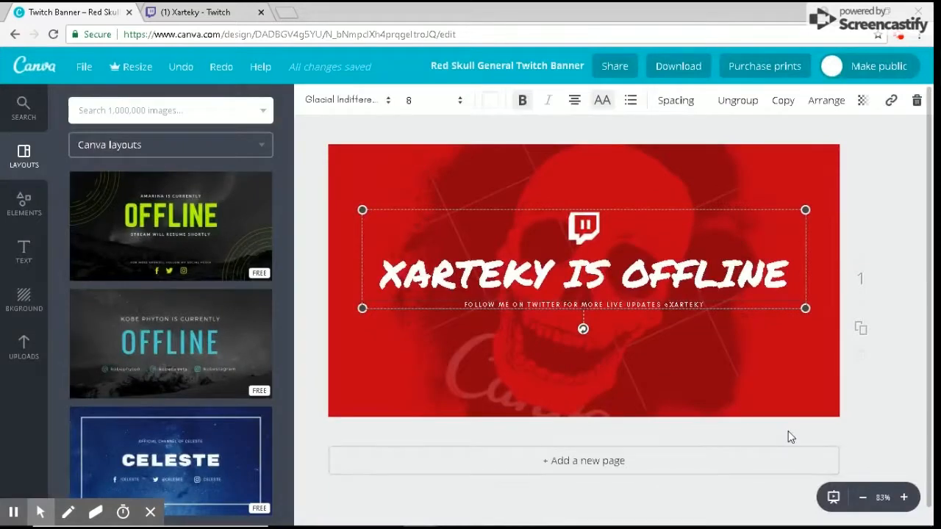
click(863, 407)
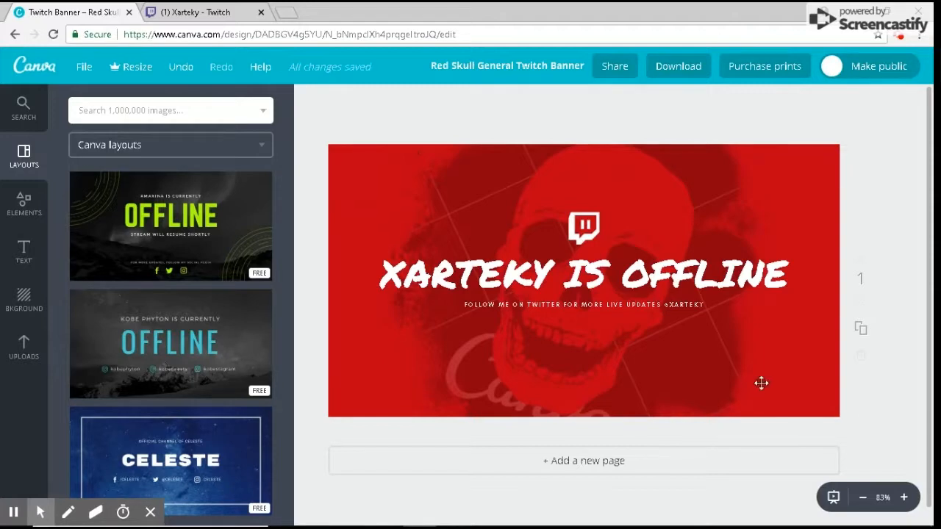
Check the current green offline banner on Twitch, then return to Canva
click(198, 11)
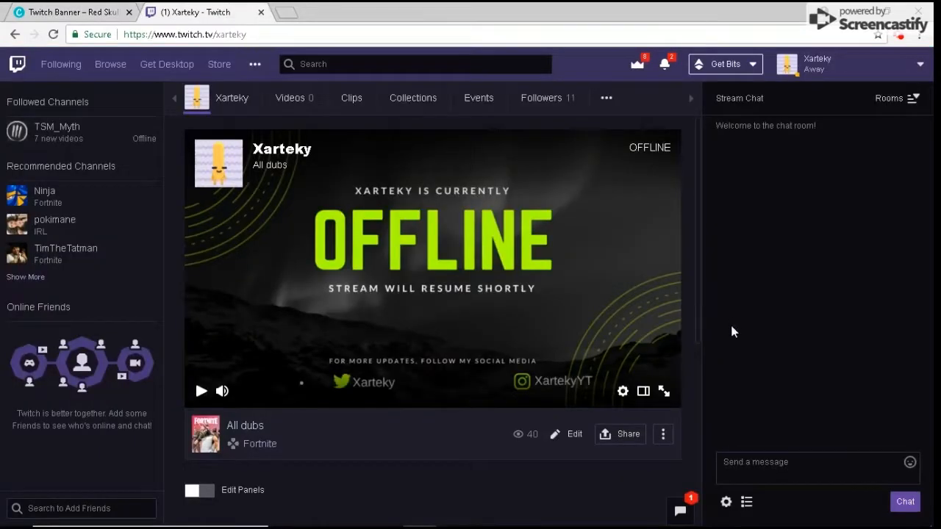
mouse_move(570, 240)
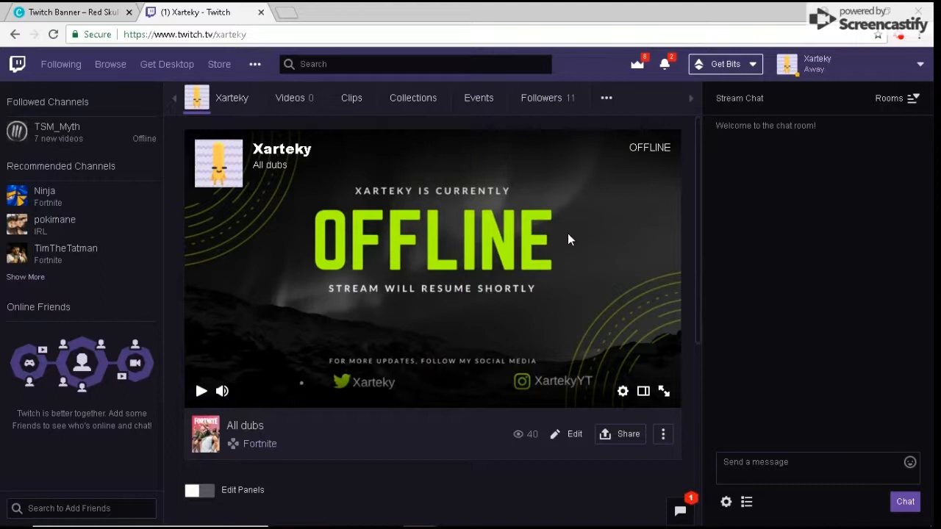
click(70, 12)
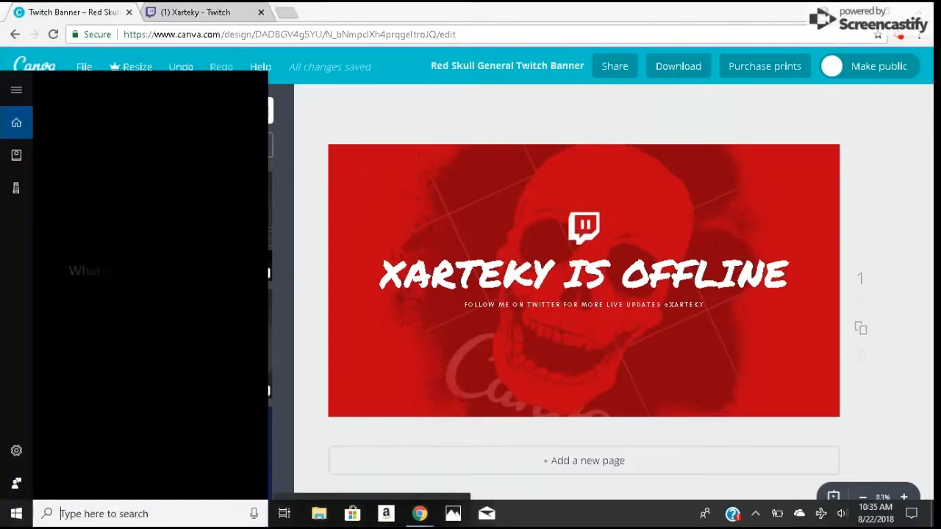
Launch Snipping Tool from Start search and snip the red skull banner
text(snipping)
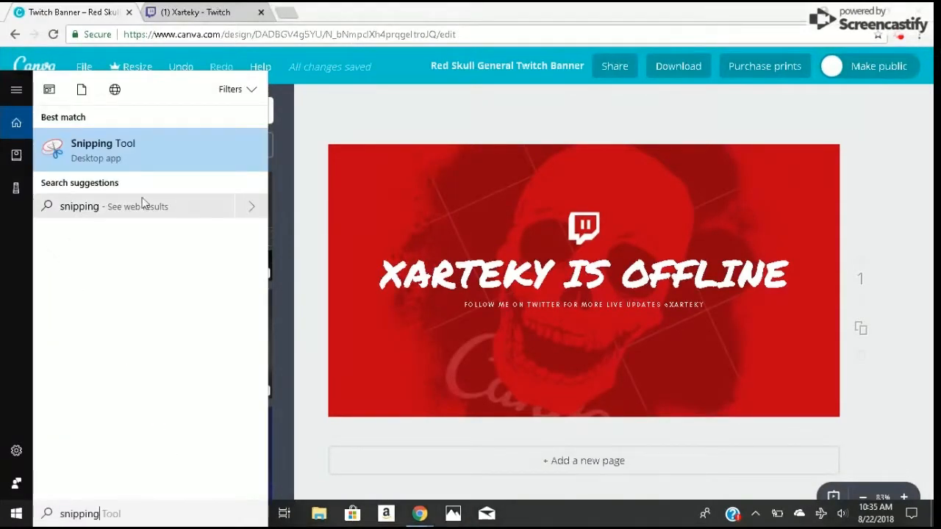
click(23, 155)
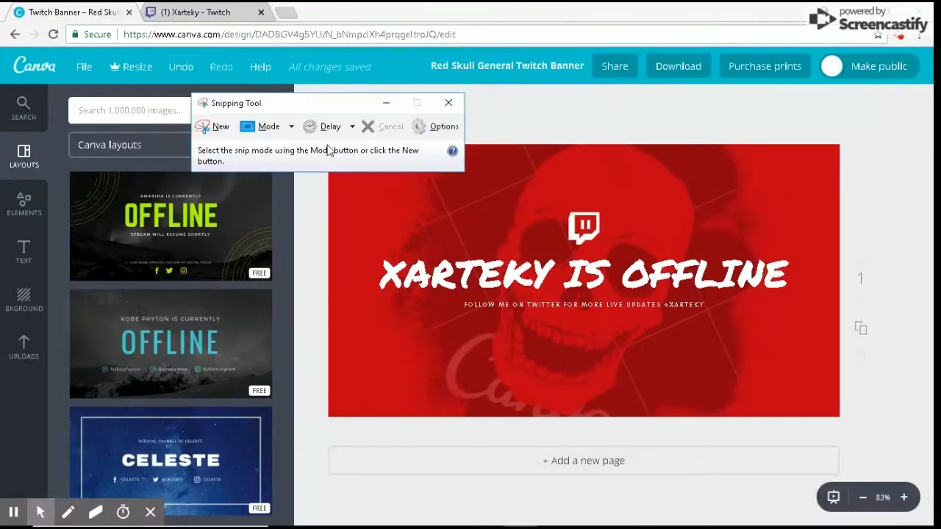
click(220, 126)
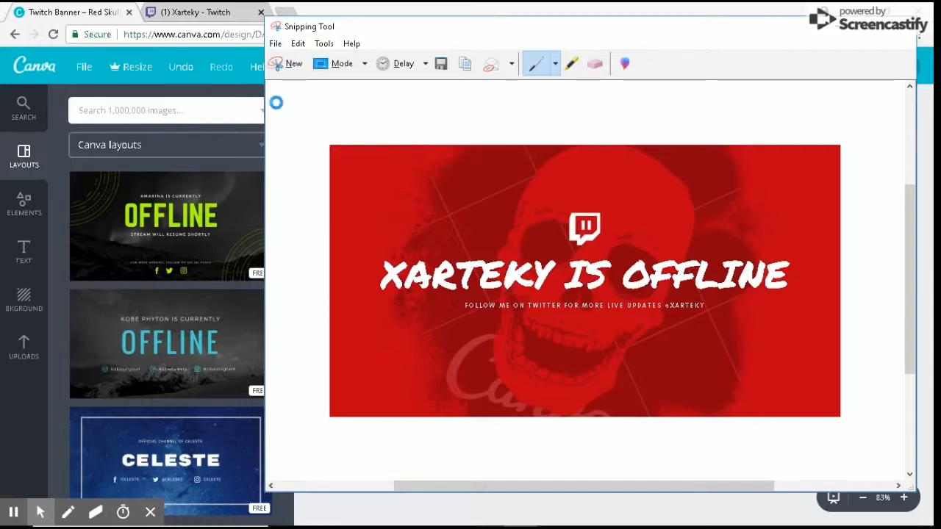
Save the banner snip to the Desktop
click(440, 63)
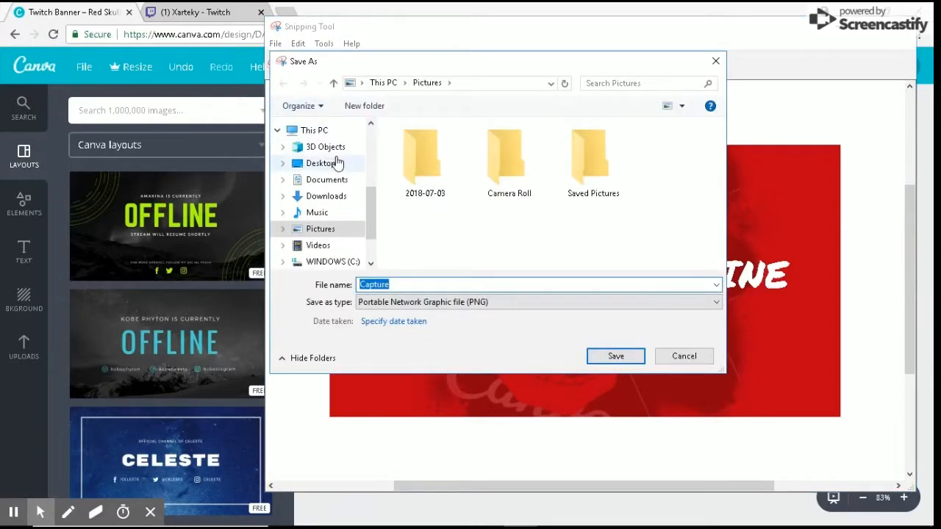
click(615, 356)
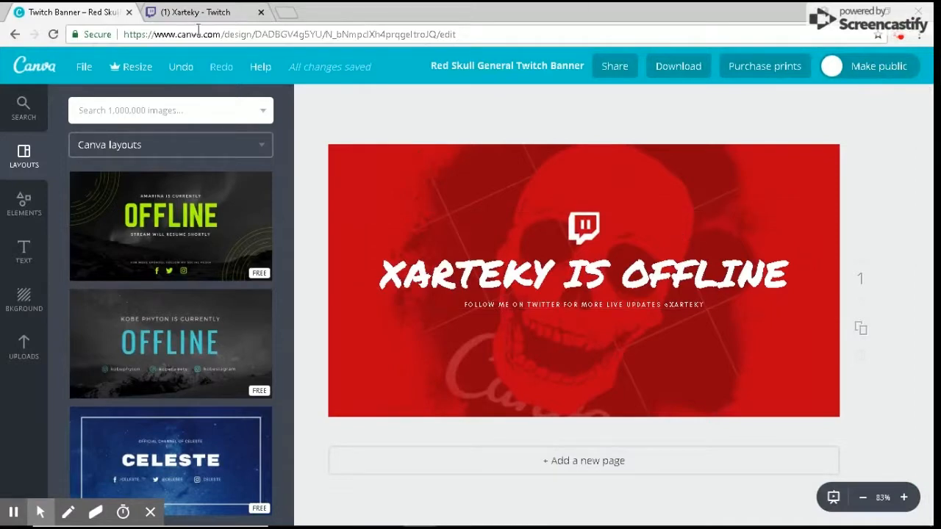
On the Twitch tab, open Settings from the account dropdown
click(194, 12)
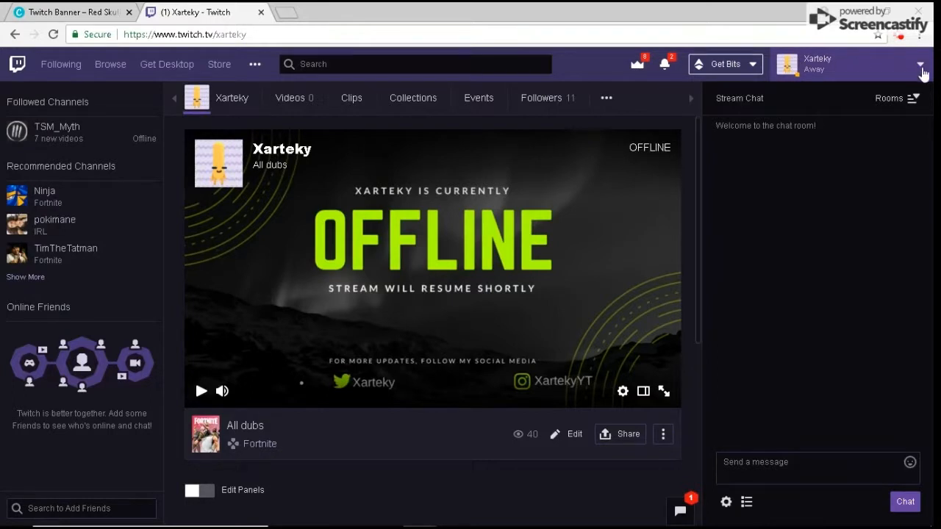
click(919, 66)
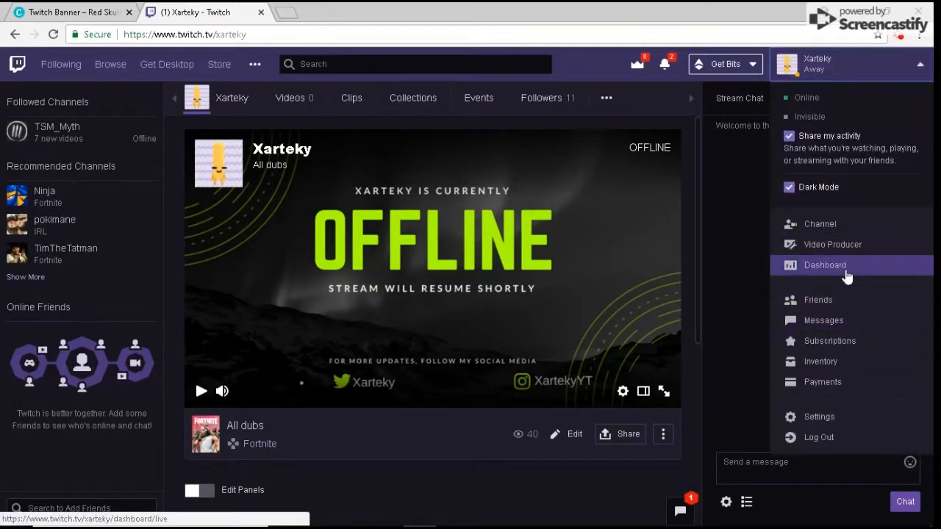
click(819, 416)
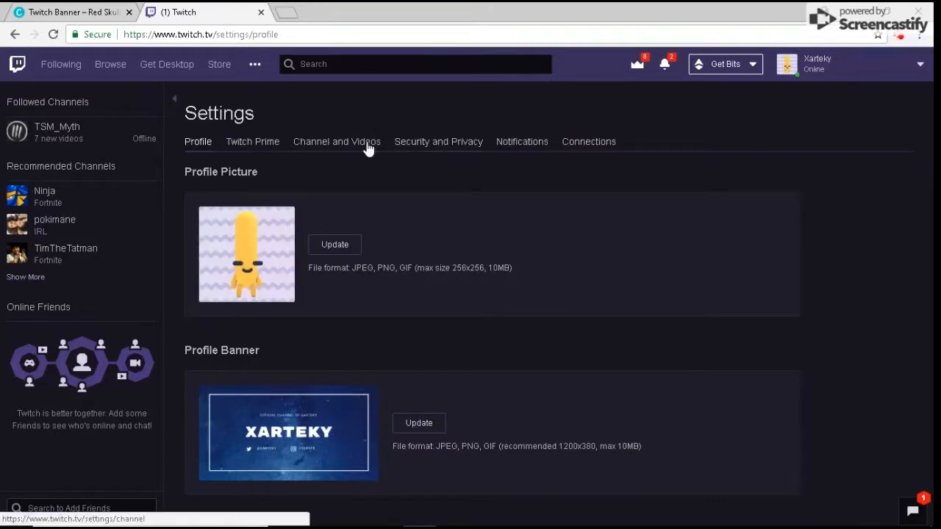
Set the Desktop Capture image as the Video Player Banner in Channel and Videos
click(337, 142)
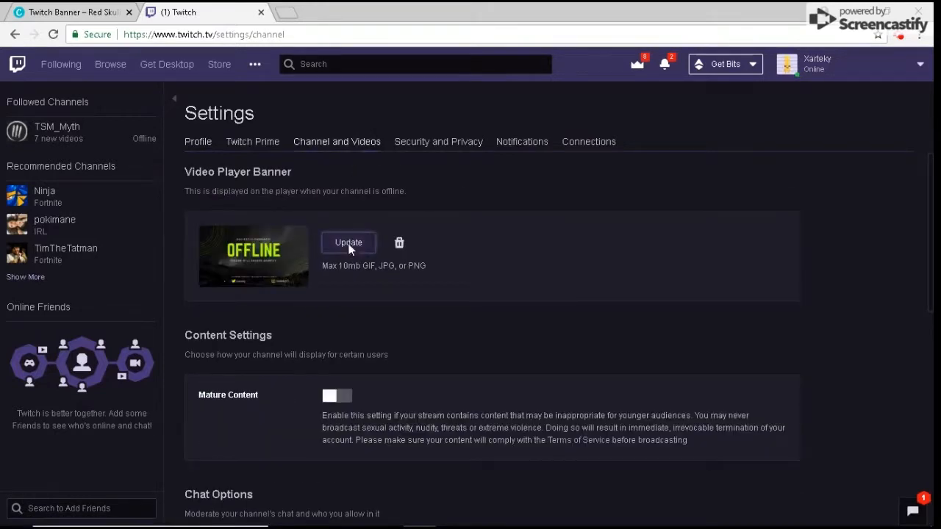
click(348, 242)
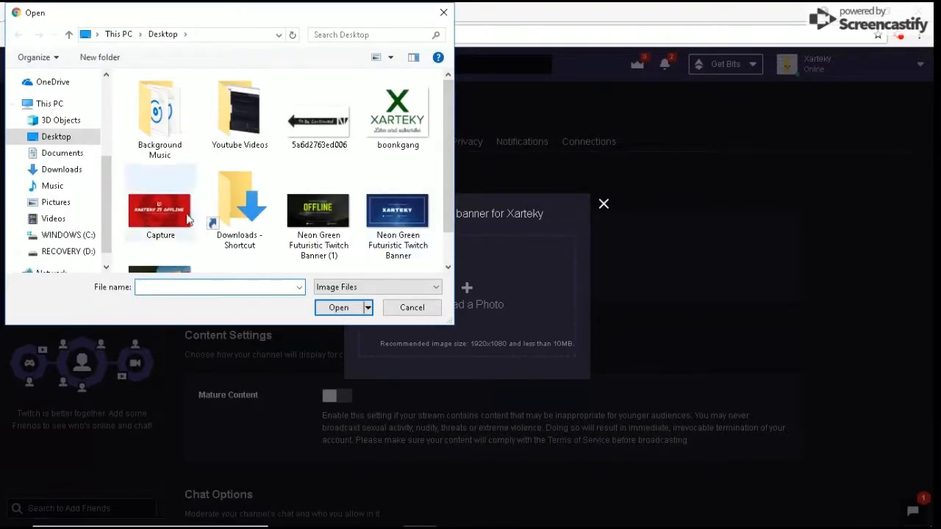
click(412, 307)
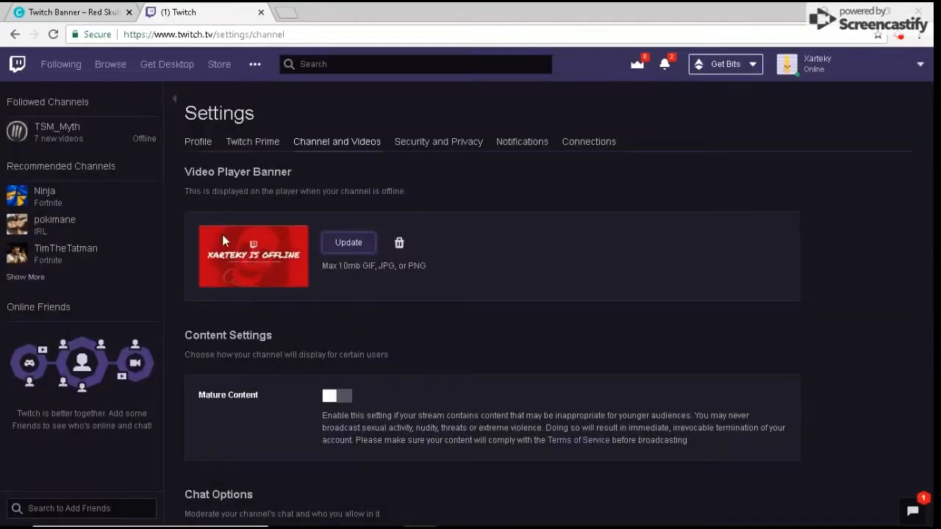
mouse_move(198, 141)
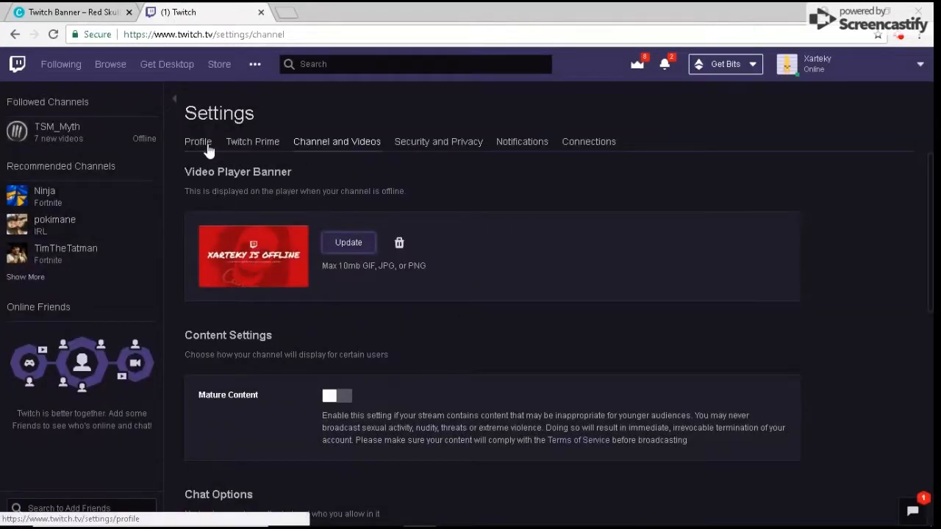
click(198, 141)
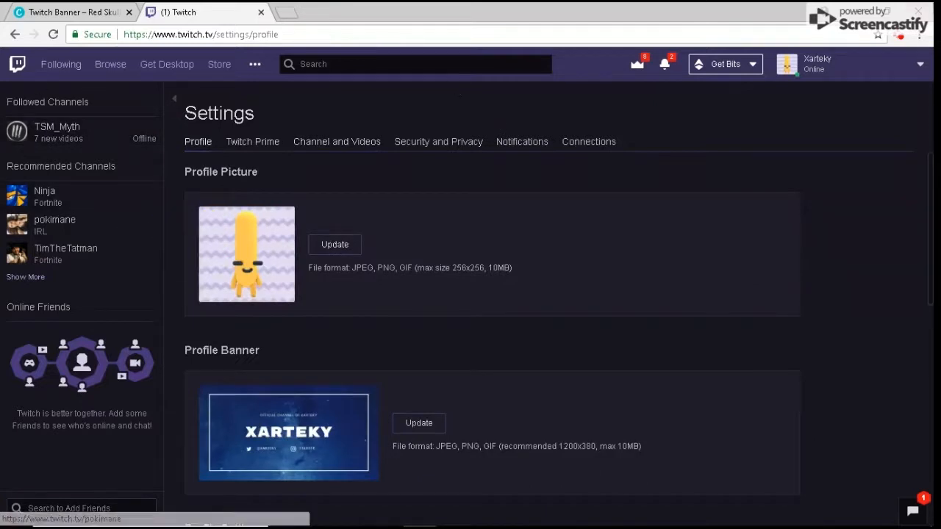
click(919, 64)
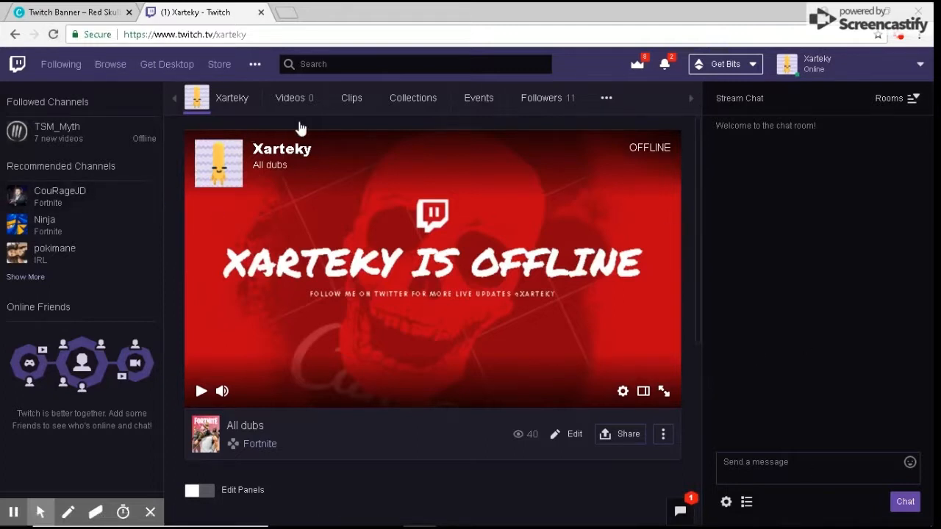
mouse_move(301, 155)
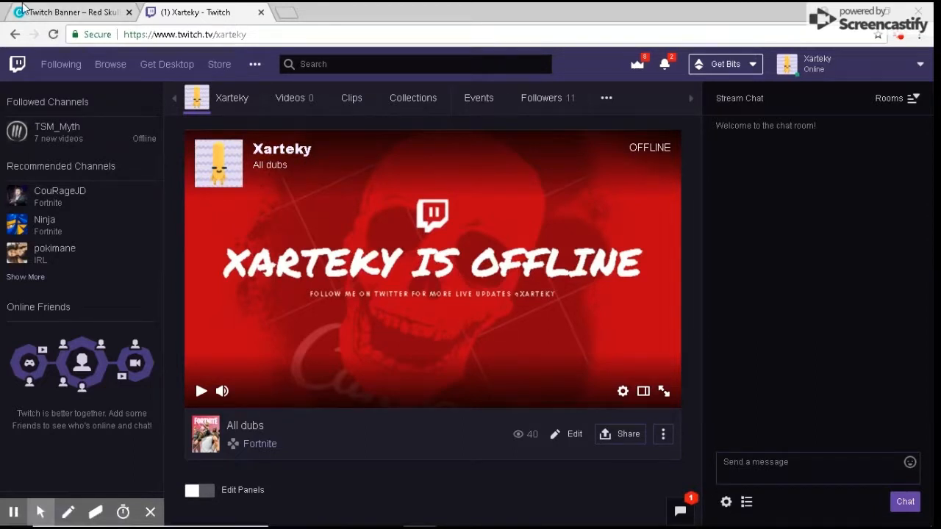
Verify the red skull 'XARTEKY IS OFFLINE' banner on the Twitch channel, then return to Canva
click(69, 11)
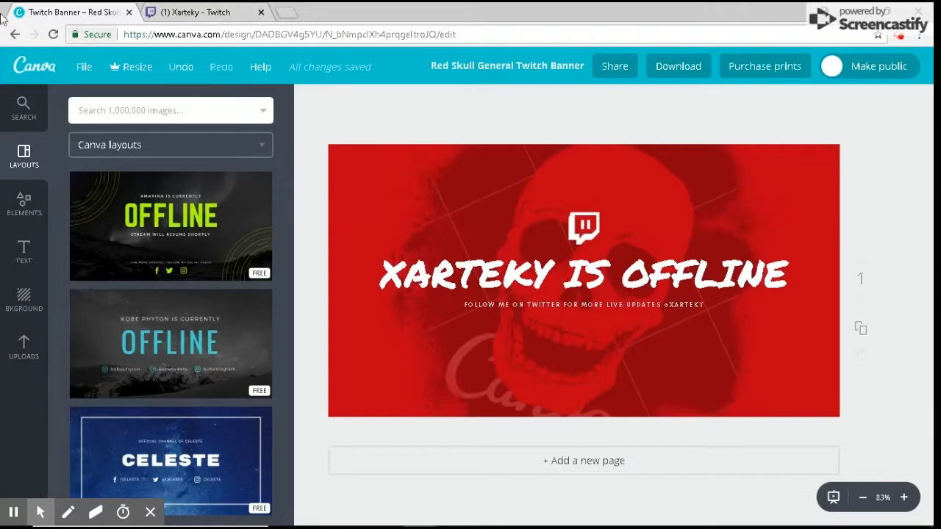
Browse back to Canva's Twitch banner templates, scroll the list, then revisit the Twitch channel
click(14, 34)
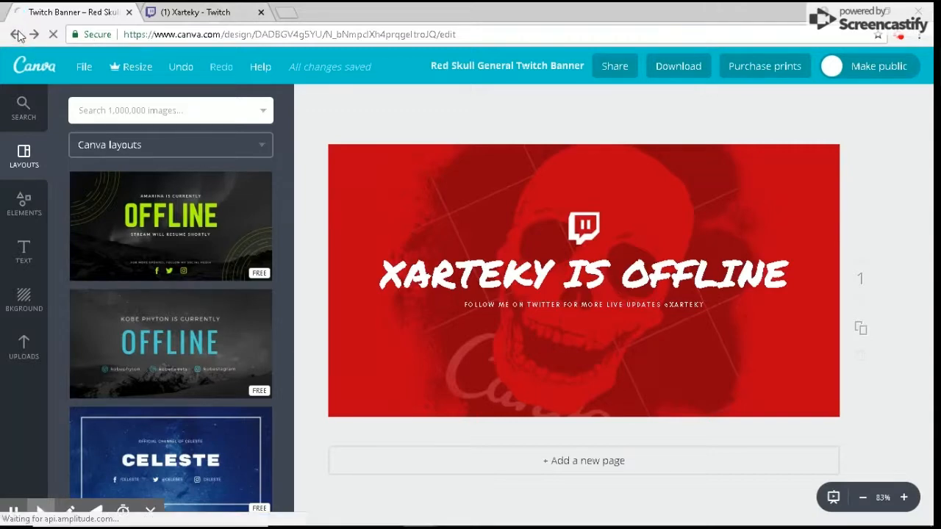
click(15, 35)
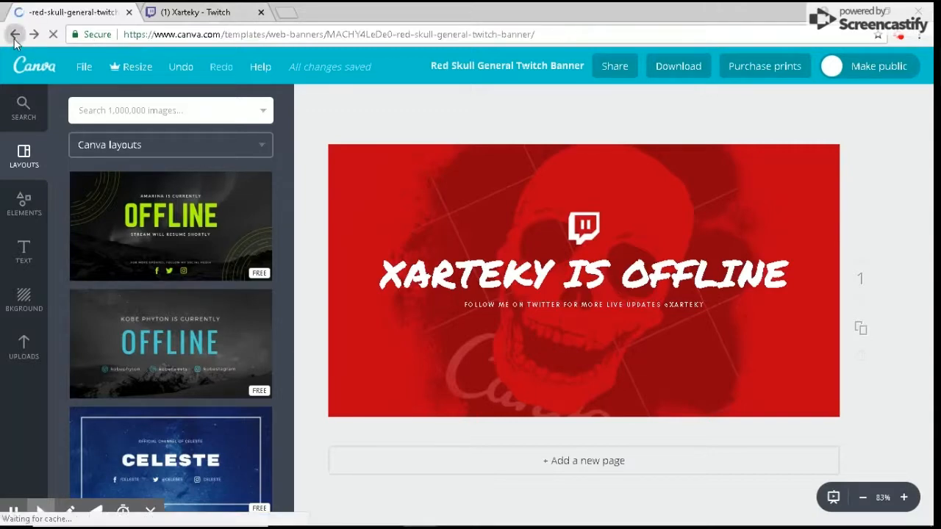
click(14, 34)
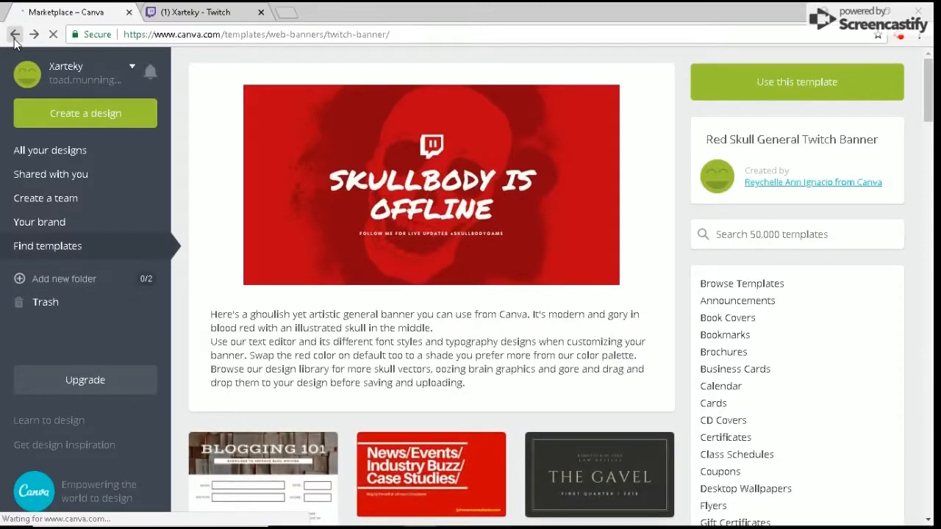
click(48, 245)
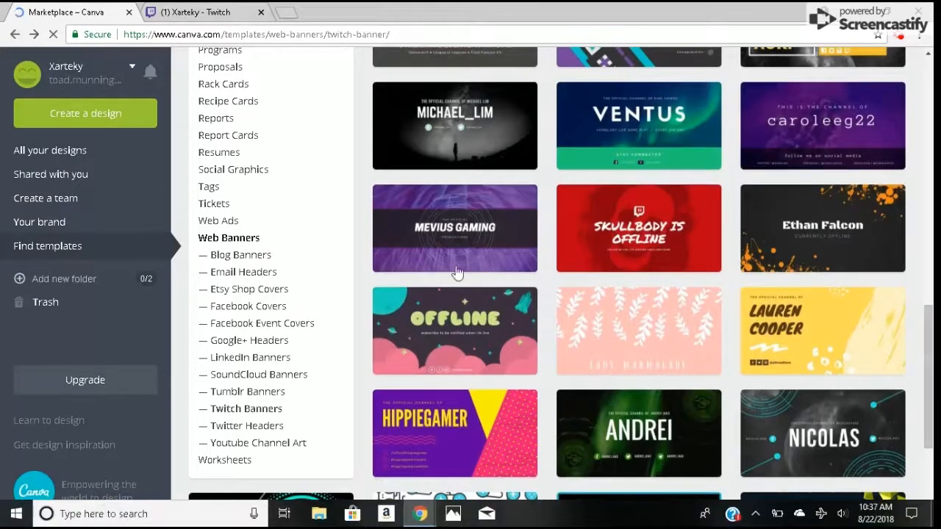
scroll(down, 3)
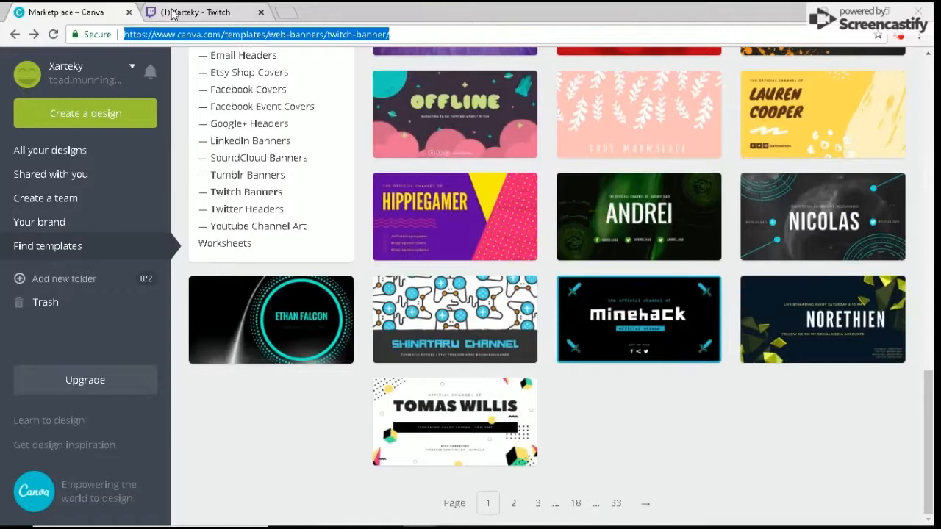
click(195, 12)
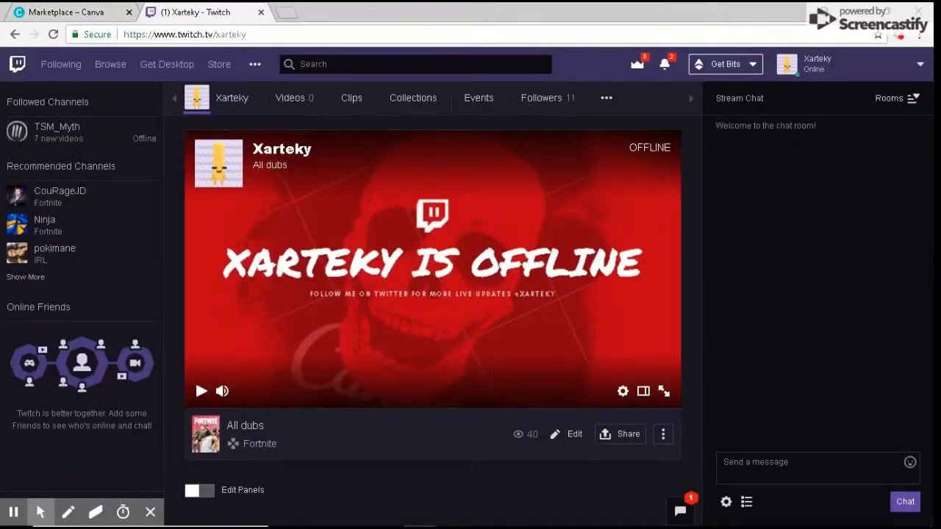